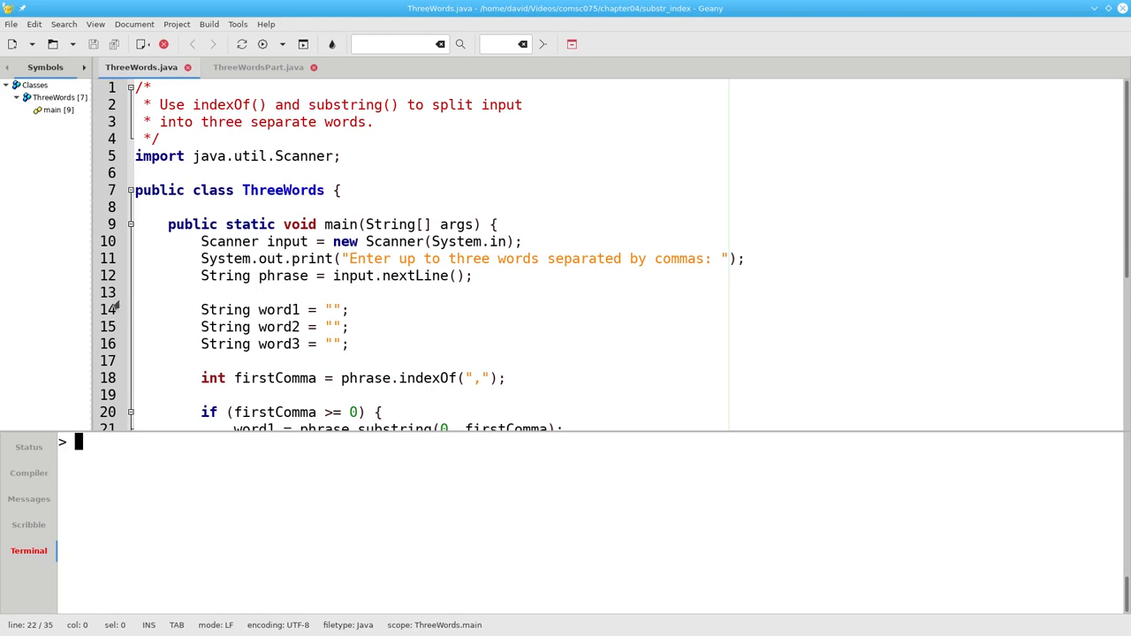
# Highlight the word1 assignment, then run ThreeWords on 'bee, horse, toucan', filling only Word 1
pyautogui.moveTo(201, 258); pyautogui.dragTo(472, 275)
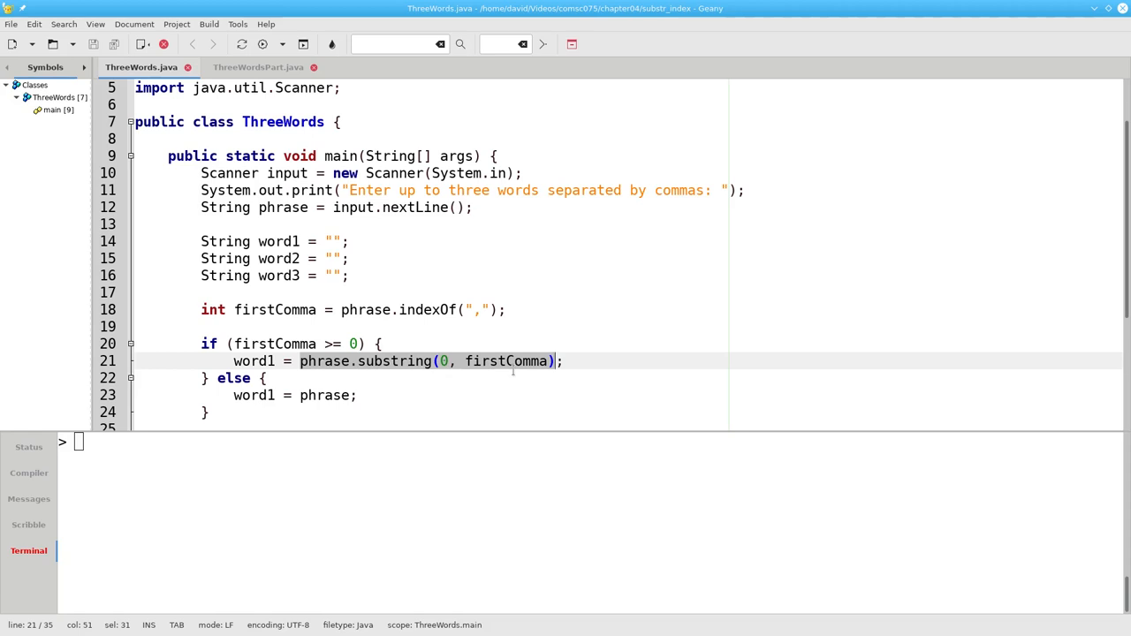
pyautogui.doubleClick(253, 360)
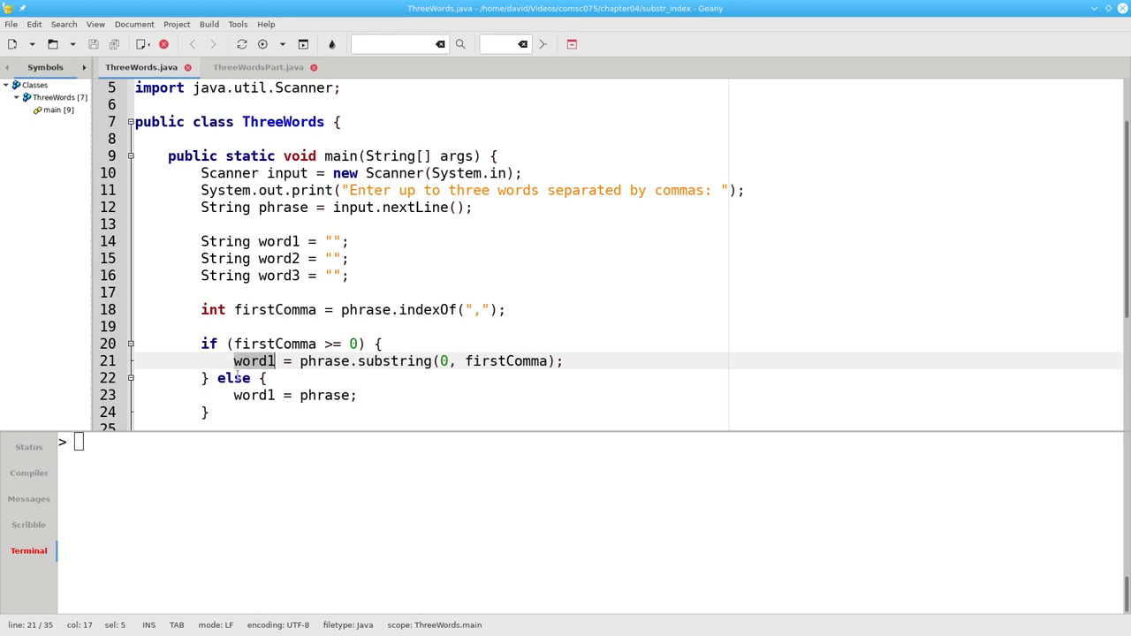
pyautogui.doubleClick(233, 378)
pyautogui.write('java ThreeWords')
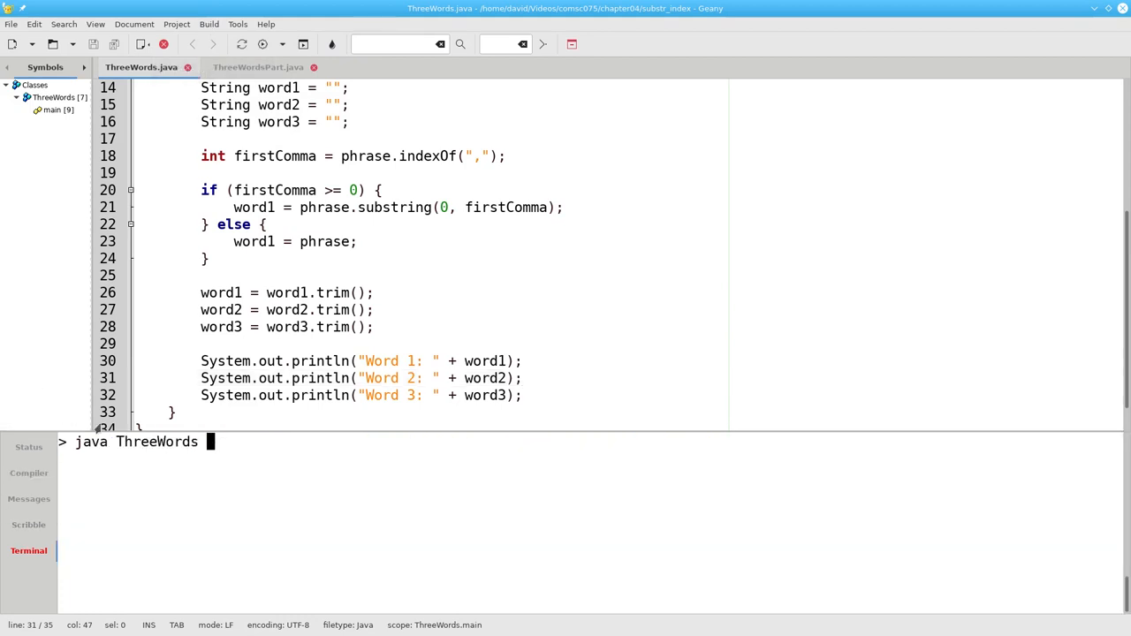
pyautogui.press('Return')
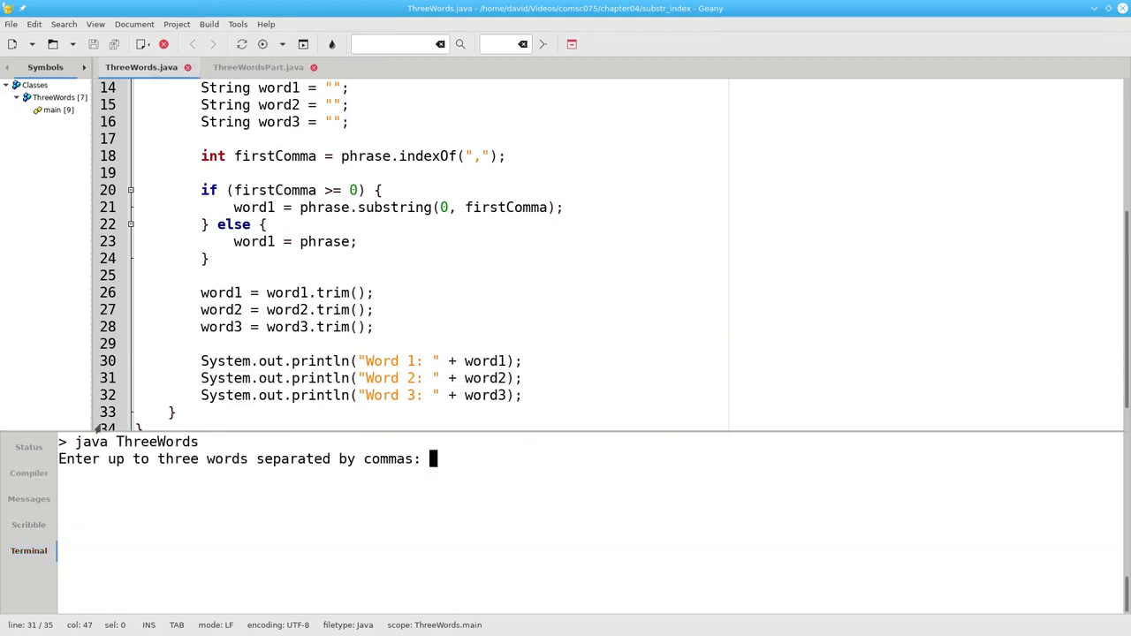
pyautogui.write('bee, horse, toucan')
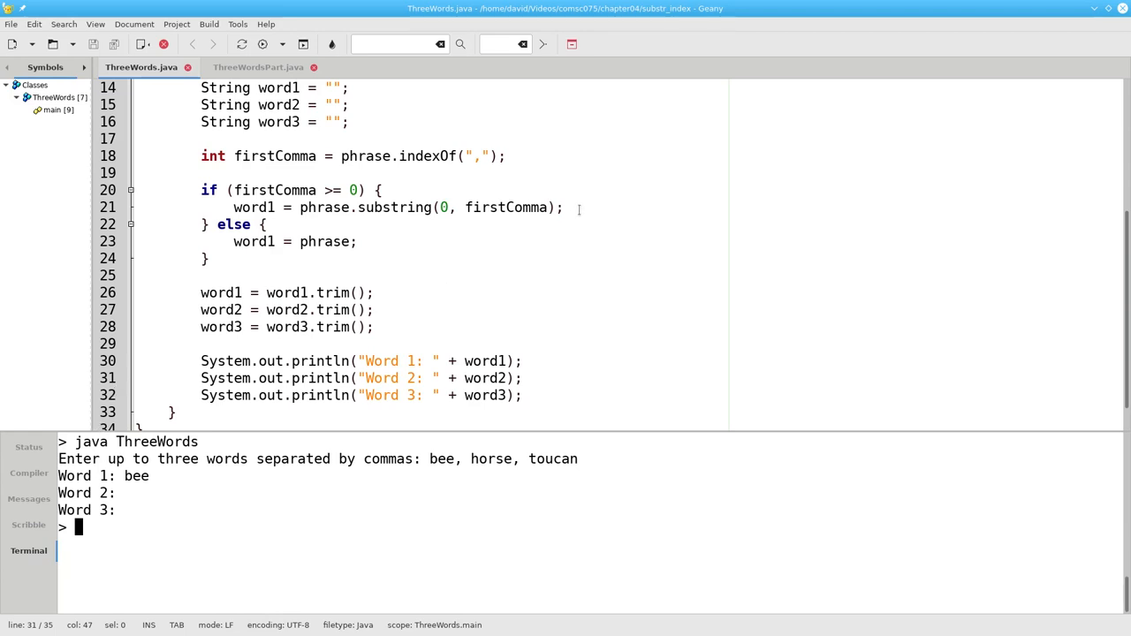
# Declare int secondComma = phrase.indexOf(",", firstComma + 1); below the word1 line
pyautogui.write('int secon')
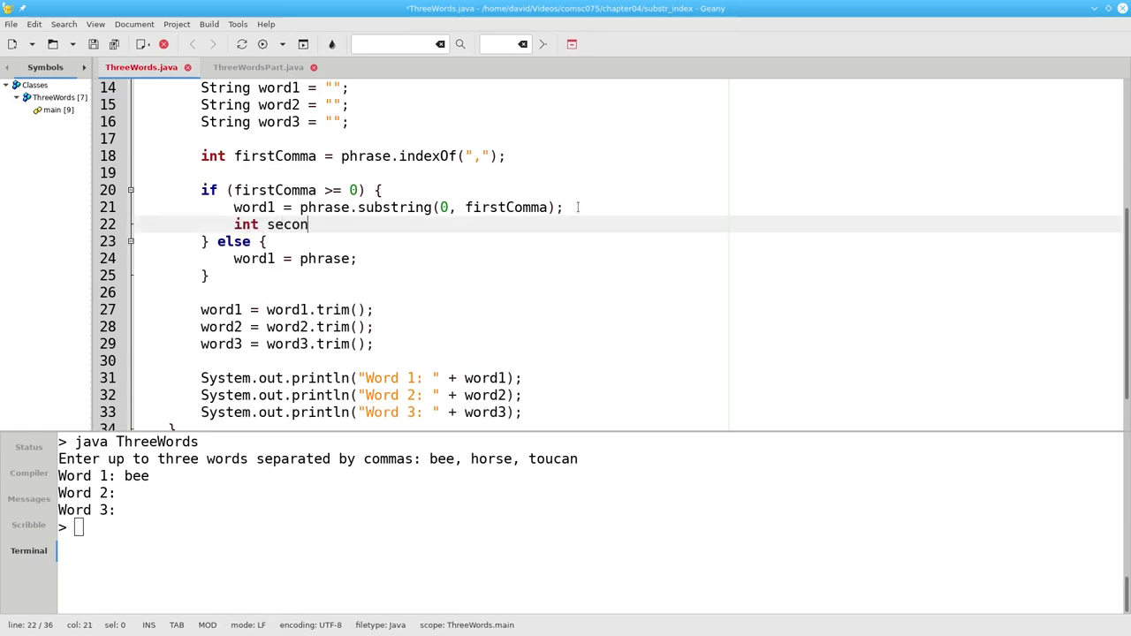
pyautogui.write('dComma')
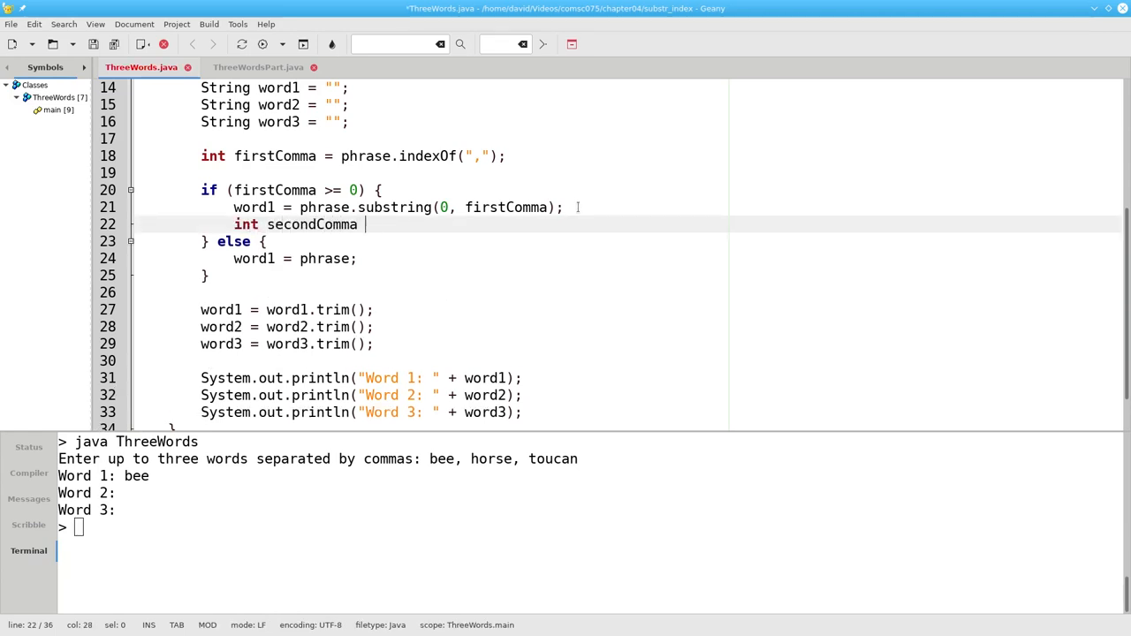
pyautogui.write('= phrase.')
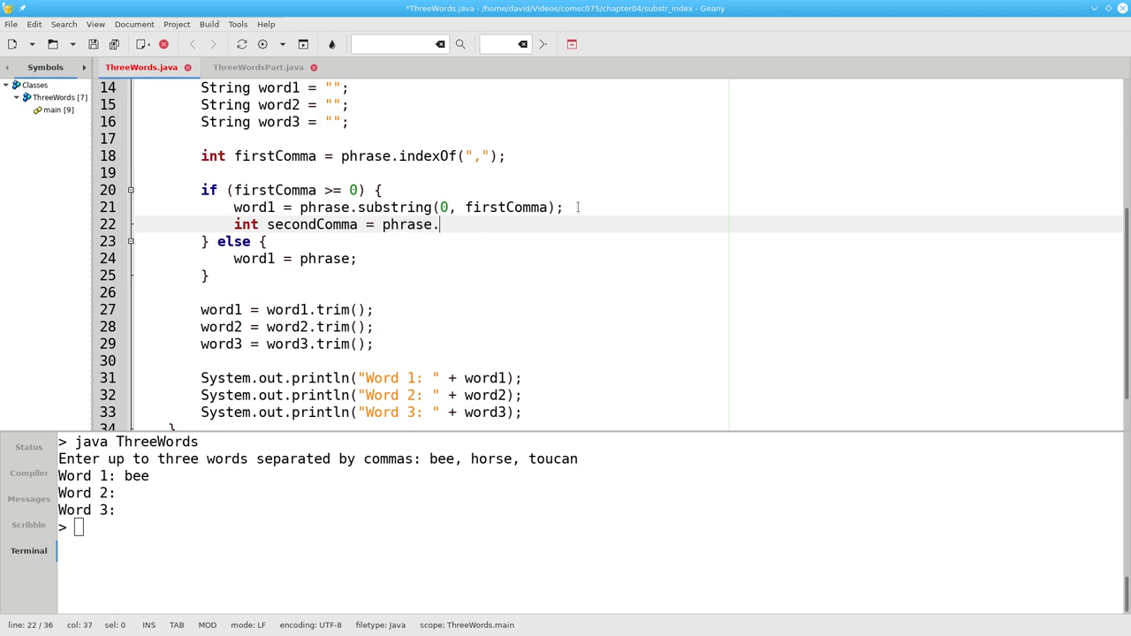
pyautogui.write('indexO')
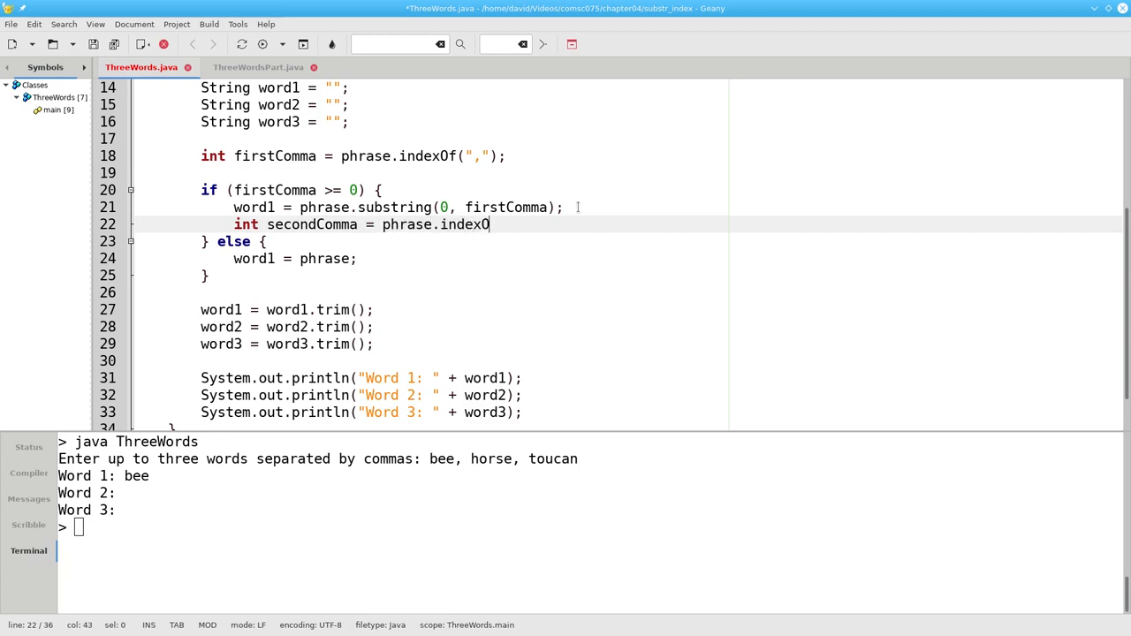
pyautogui.write('f(","')
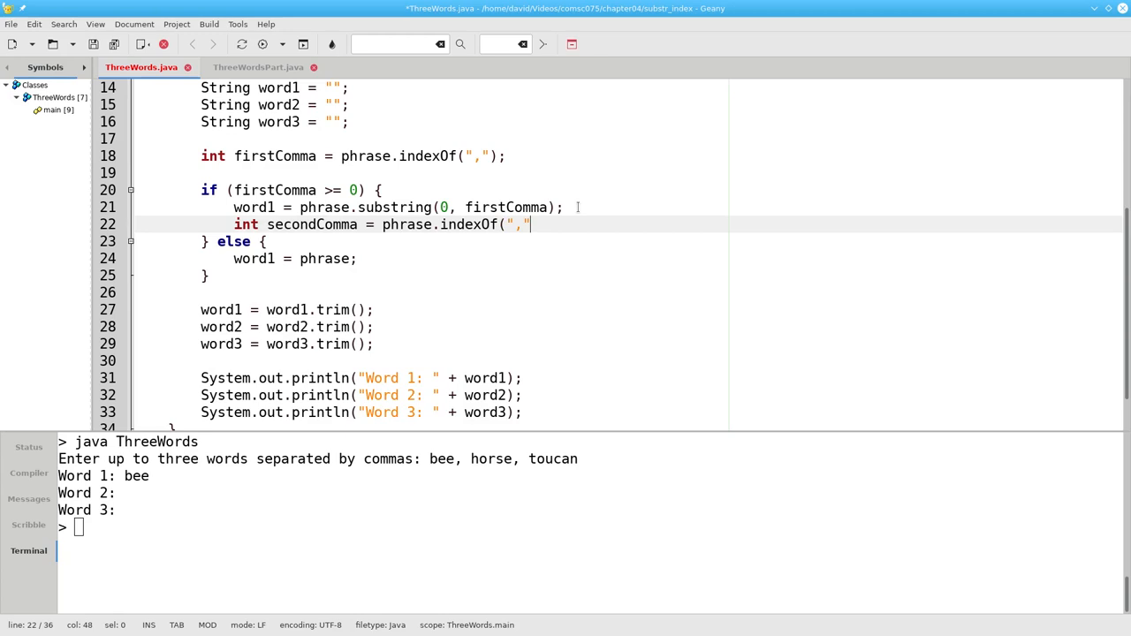
pyautogui.write(', f')
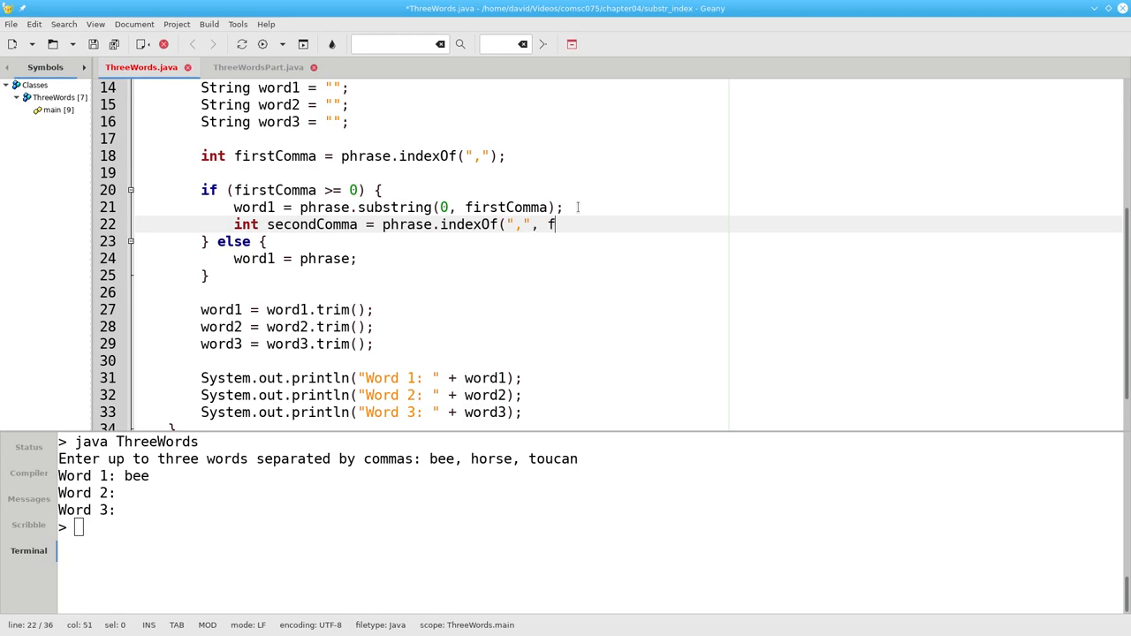
pyautogui.write('irstComma')
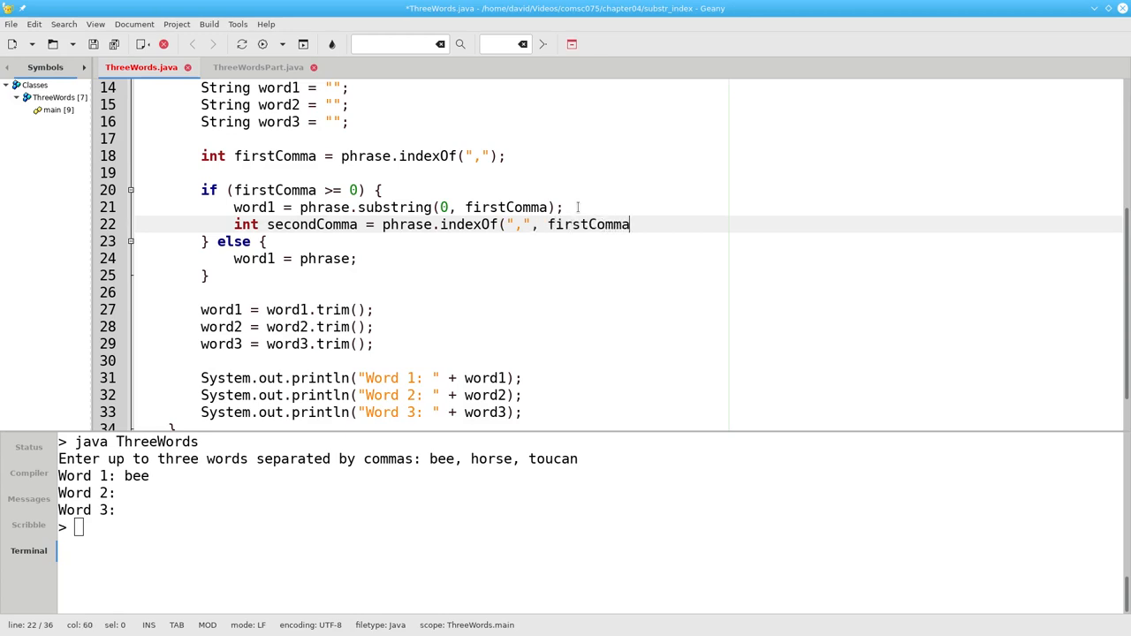
pyautogui.write('+ 1);')
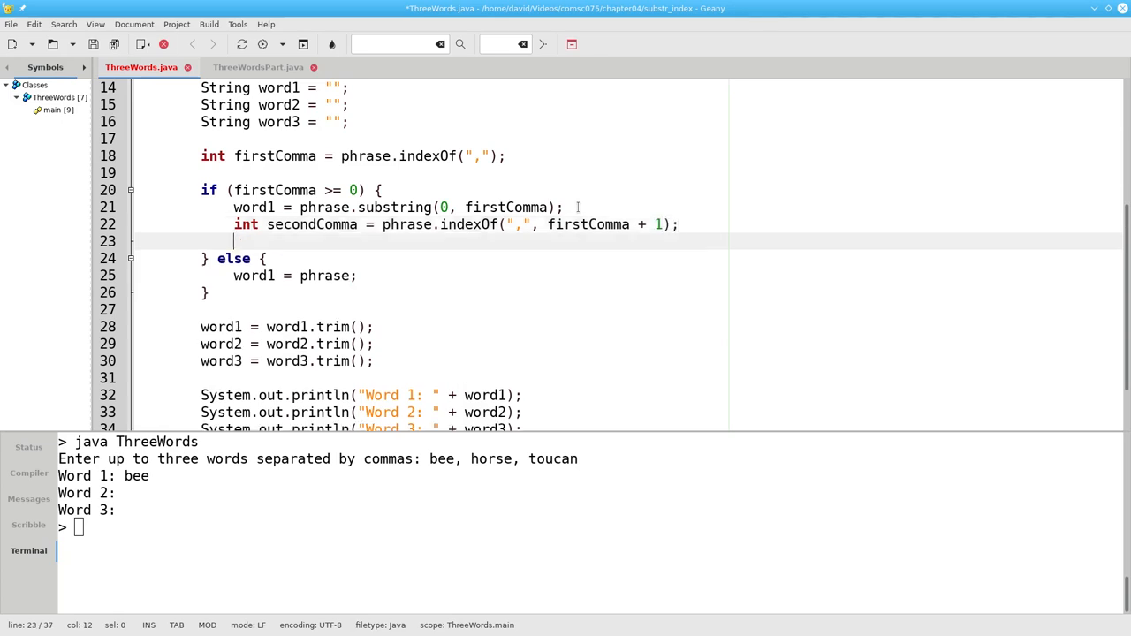
# Open if (secondComma >= 0) { and set word2 = phrase.substring(firstComma + 1, secondComma)
pyautogui.write('if (secon')
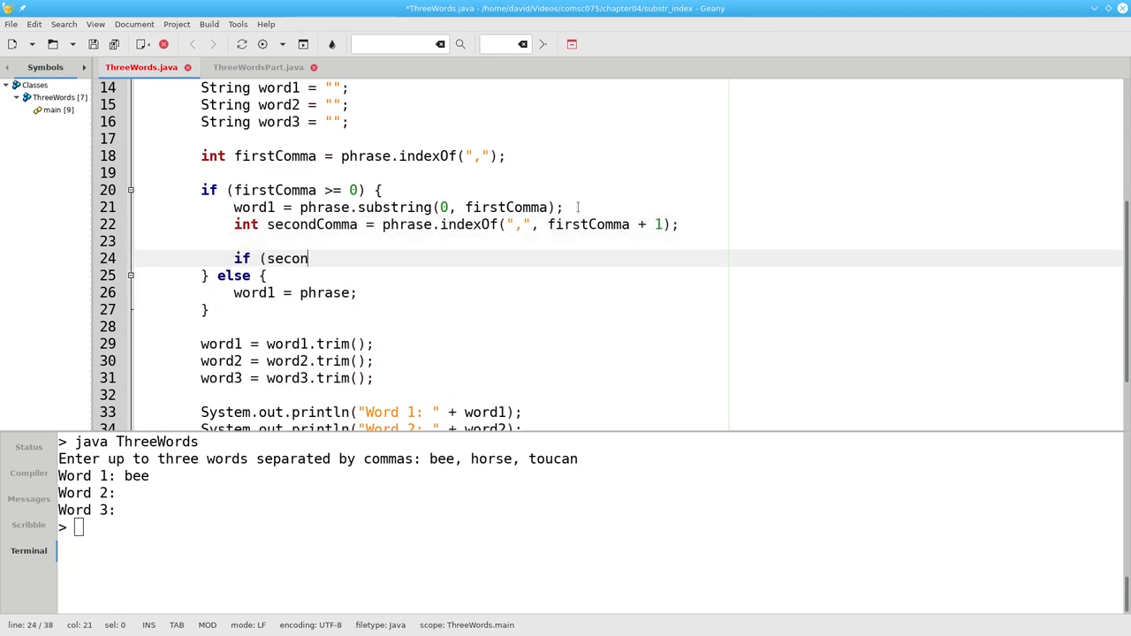
pyautogui.write('dComma')
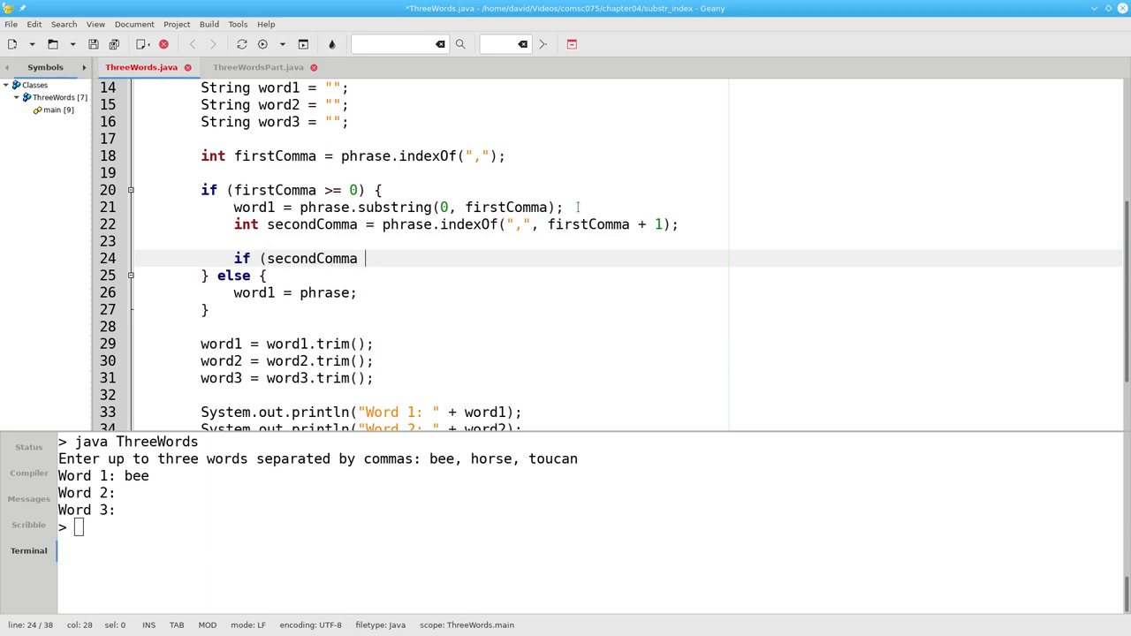
pyautogui.write('>= 0)')
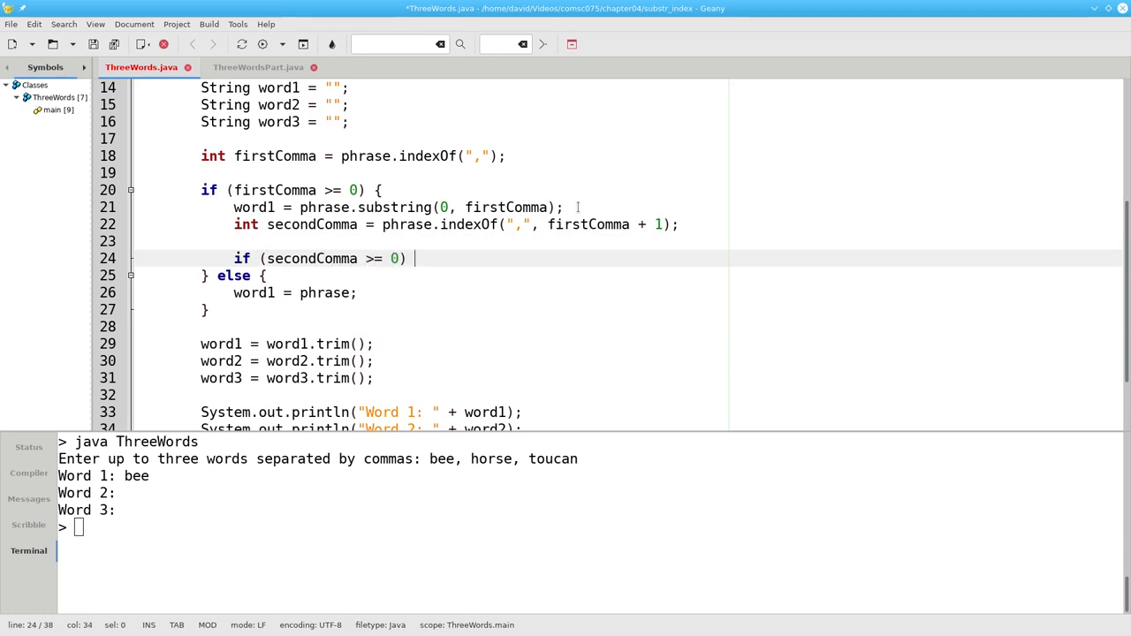
pyautogui.write('{')
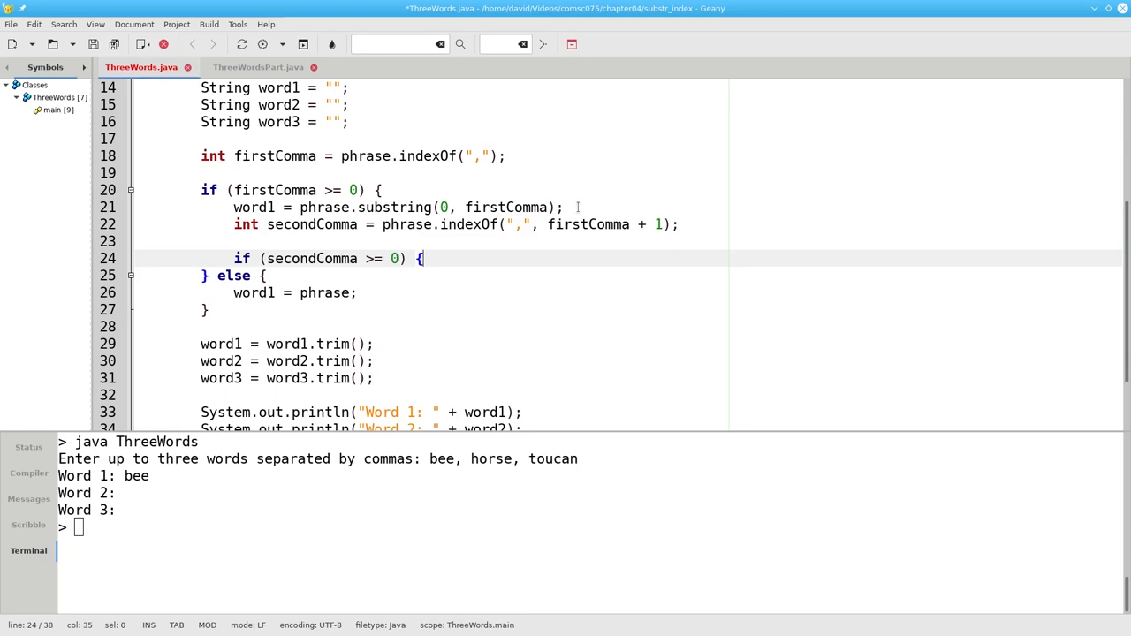
pyautogui.write('word')
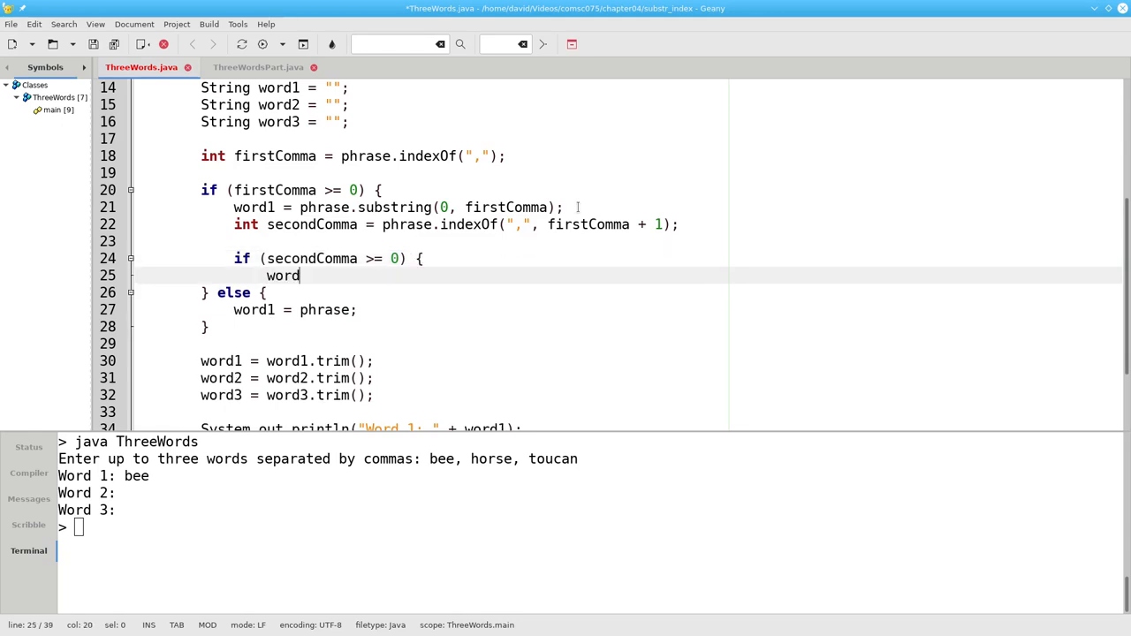
pyautogui.write('2 = ph')
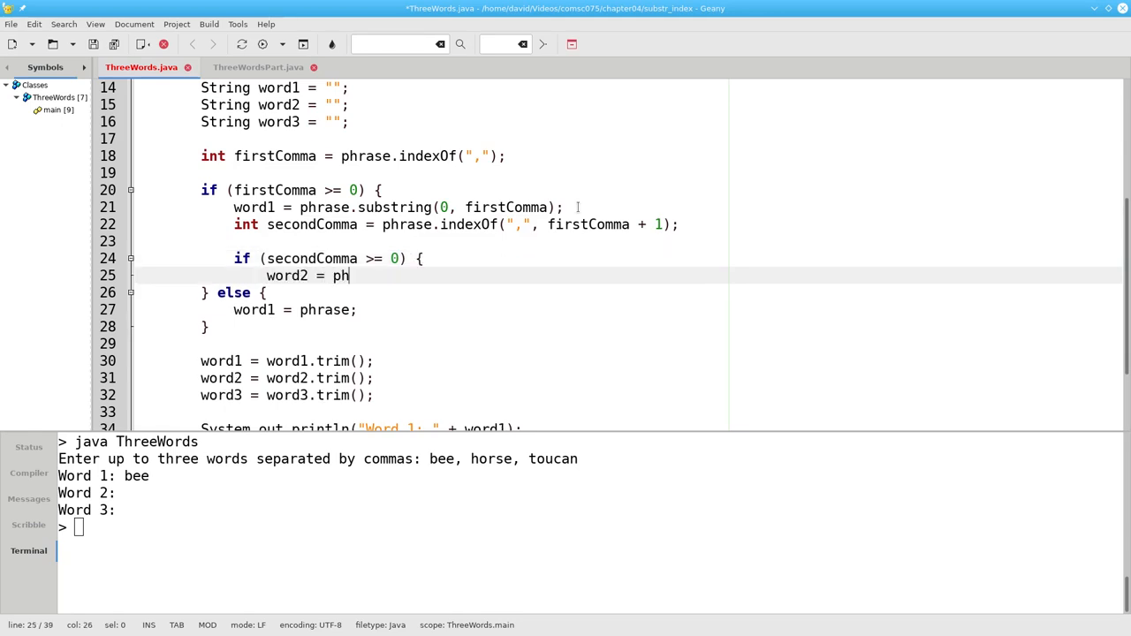
pyautogui.write('rase.substring(first')
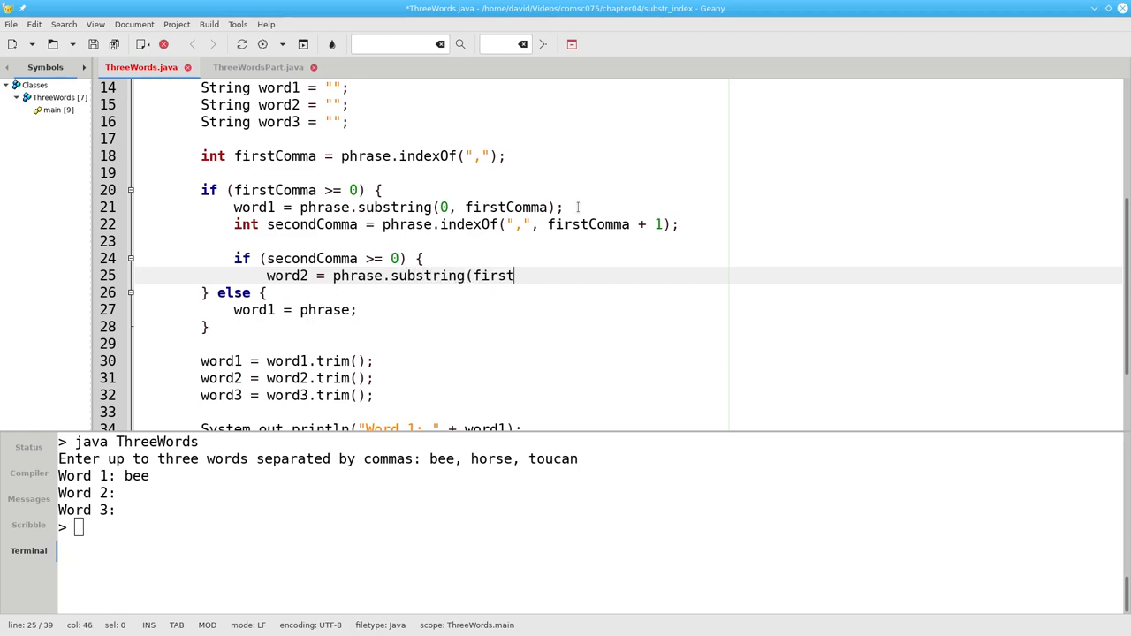
pyautogui.write('Comma +')
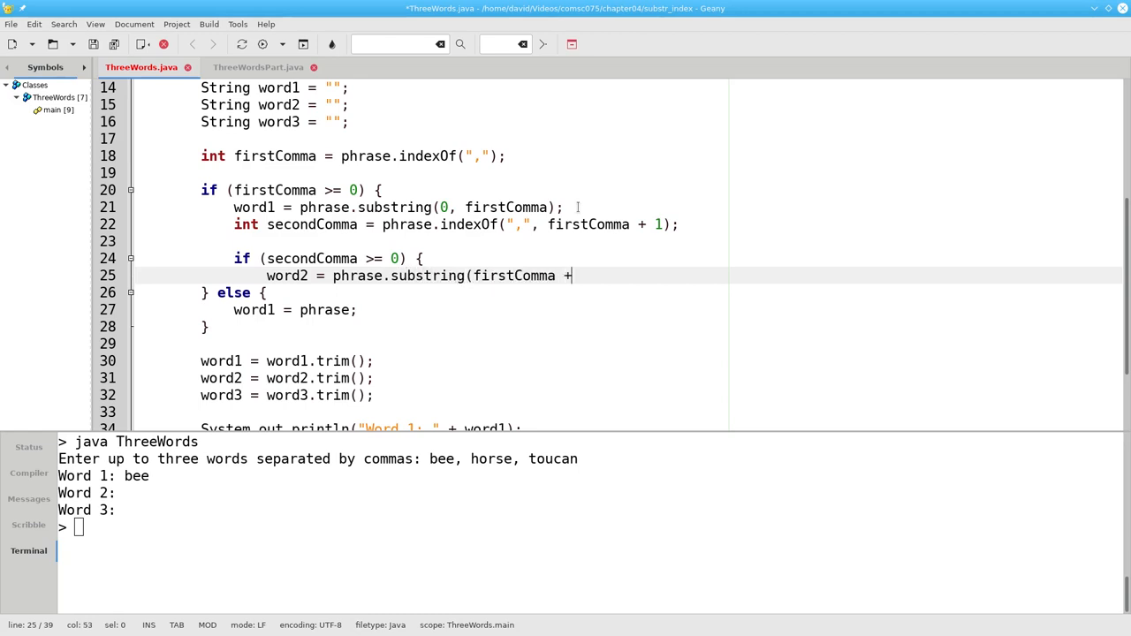
pyautogui.write('1,')
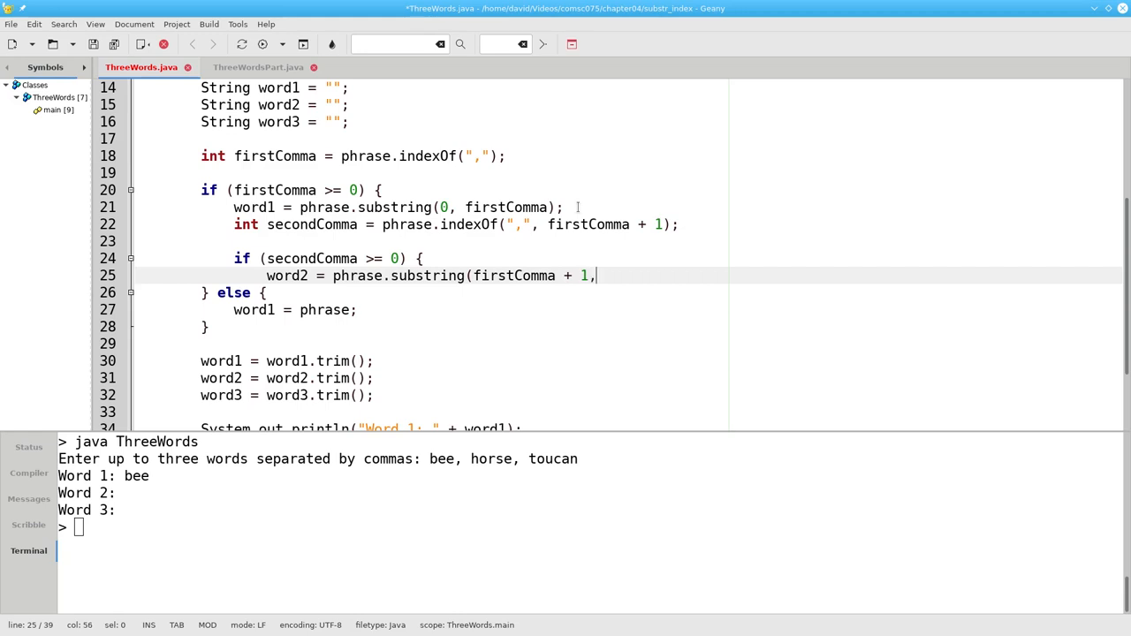
pyautogui.write('secondComma);')
pyautogui.write('wor')
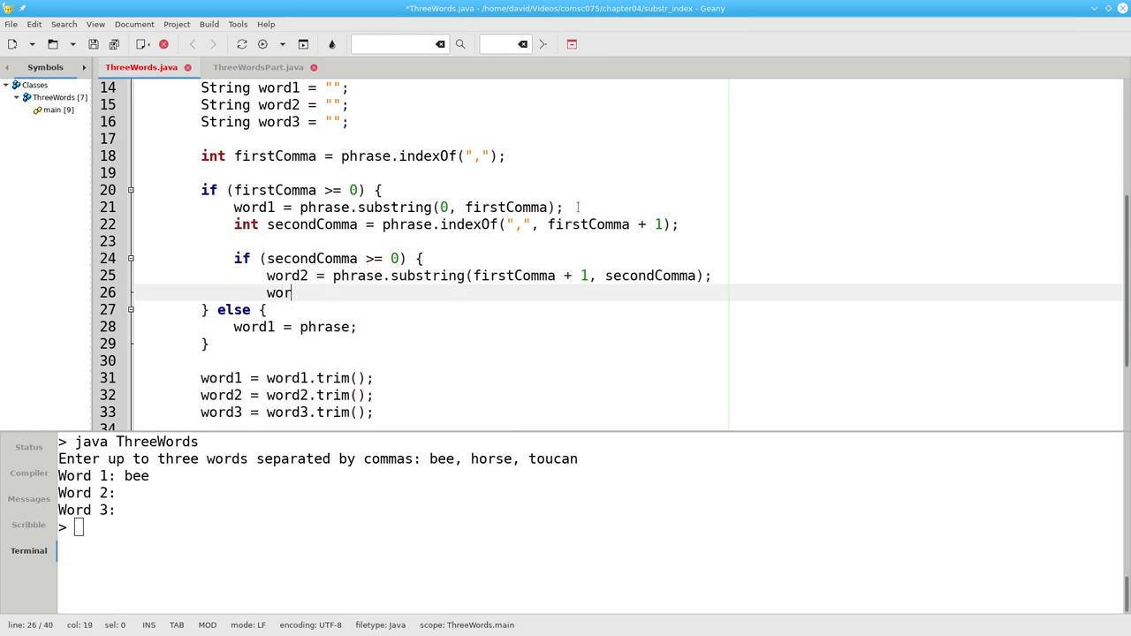
# Set word3 = phrase.substring(secondComma + 1) with a '// to end' comment
pyautogui.write('d3 =')
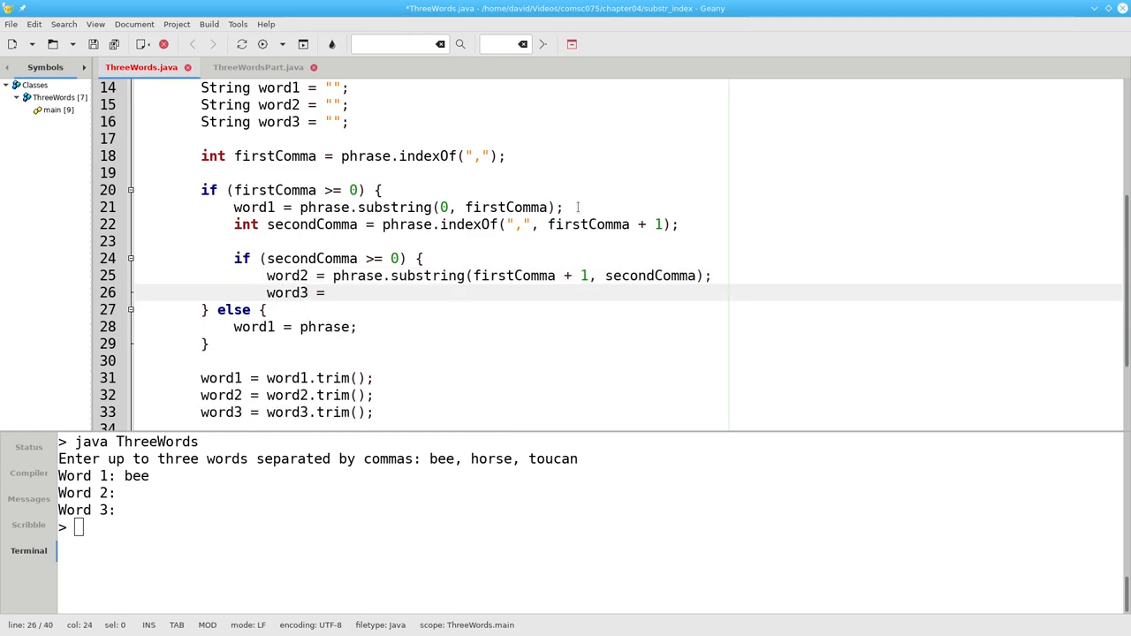
pyautogui.write('phrase')
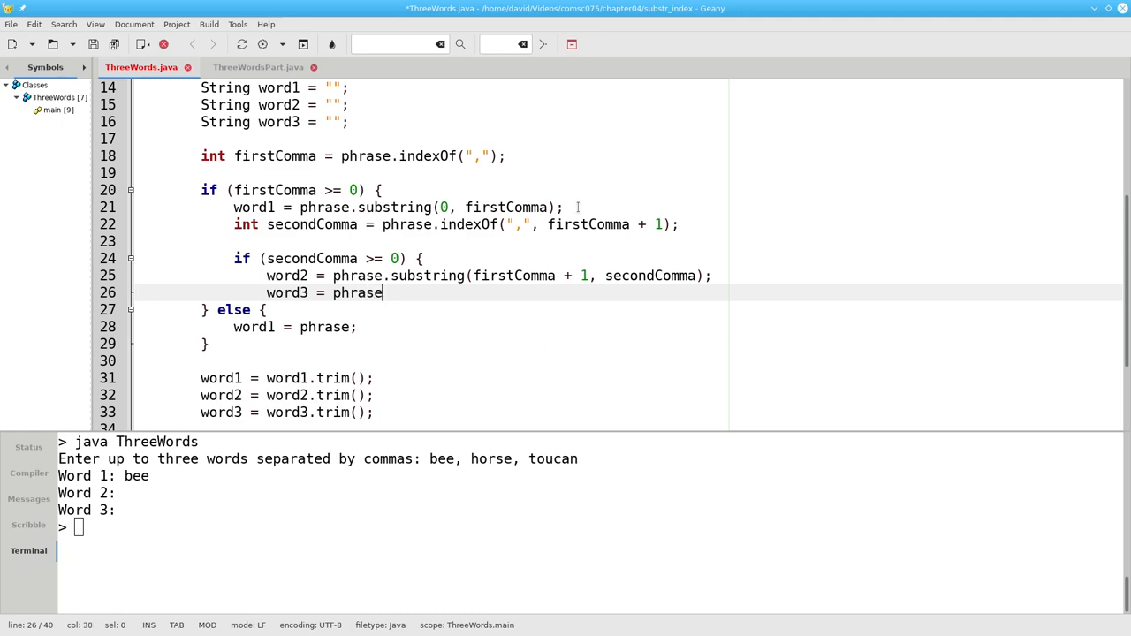
pyautogui.write('.substring(secondComma + 1); // to')
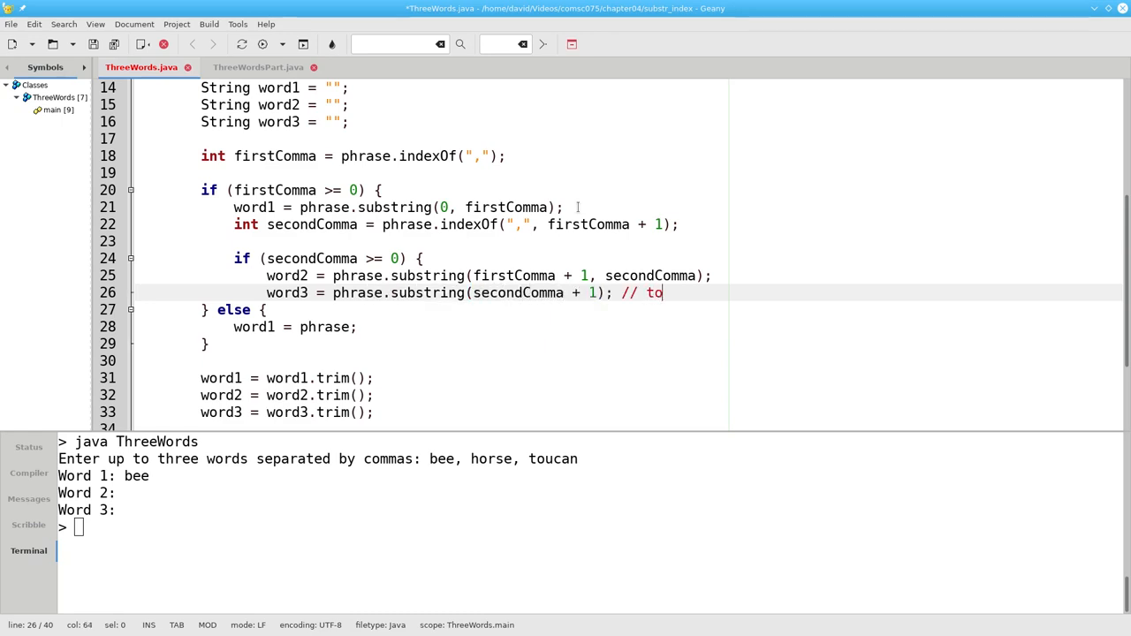
pyautogui.write('end')
pyautogui.write('word2 = ph')
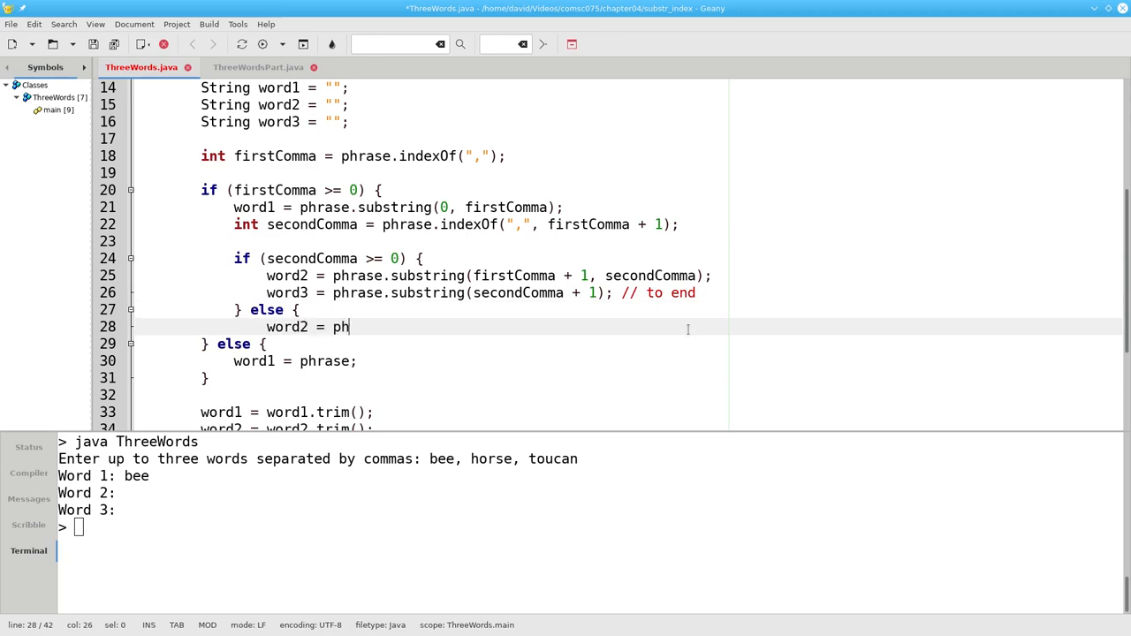
# Type the inner else's word2 = phrase.substring(firstComma assignment
pyautogui.write('rase.substring')
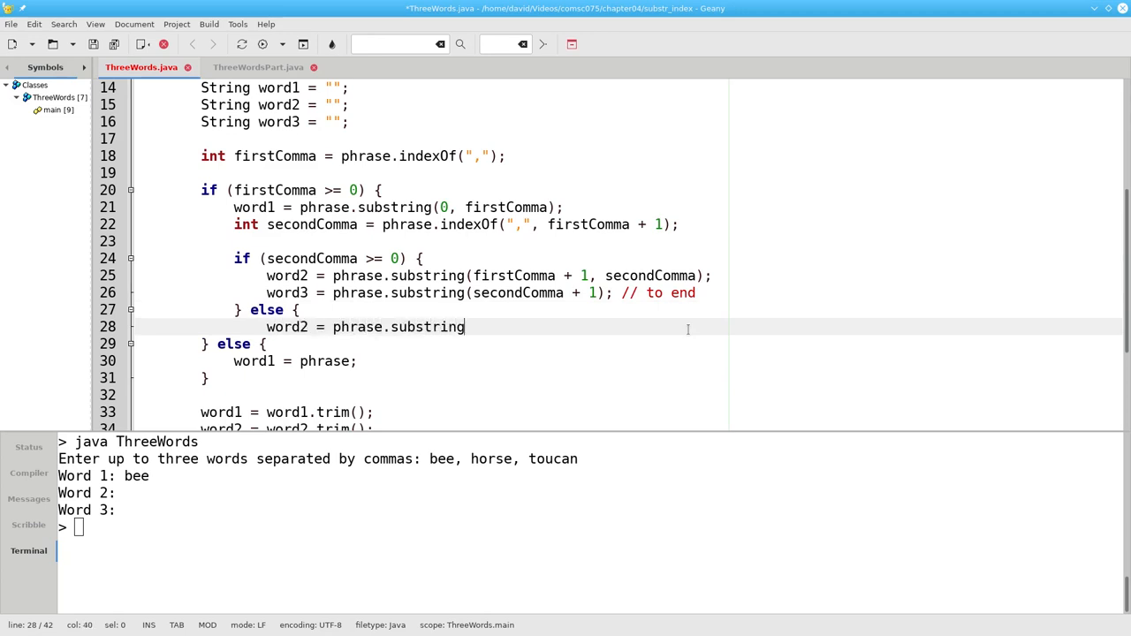
pyautogui.write('(')
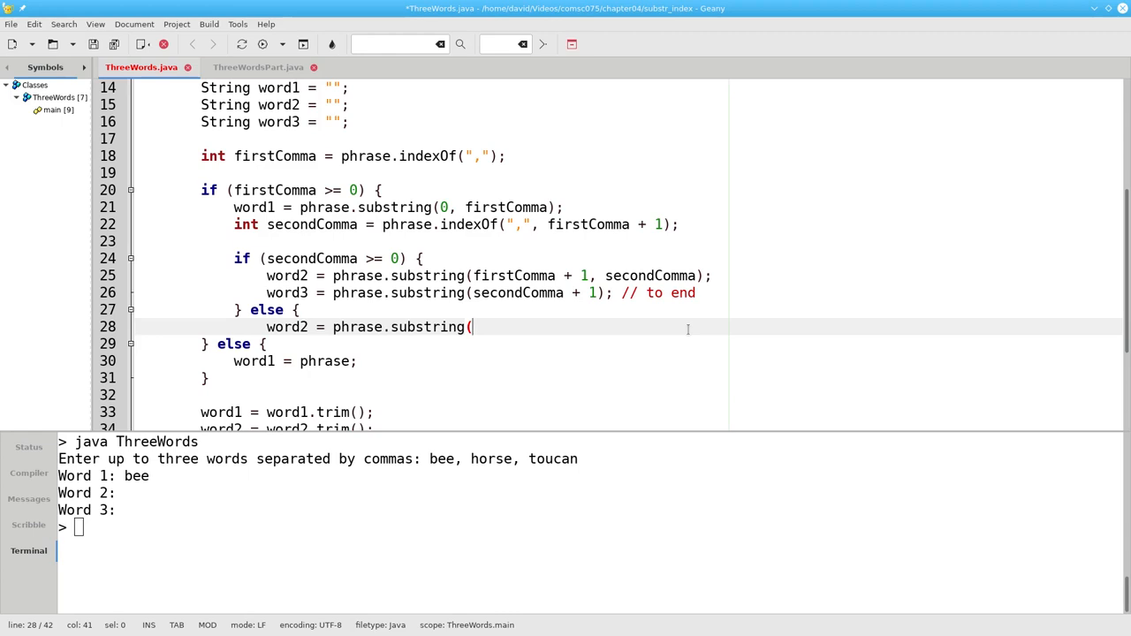
pyautogui.write('firstComma + 1); // to end')
pyautogui.click(591, 527)
pyautogui.write('bee, horse, t')
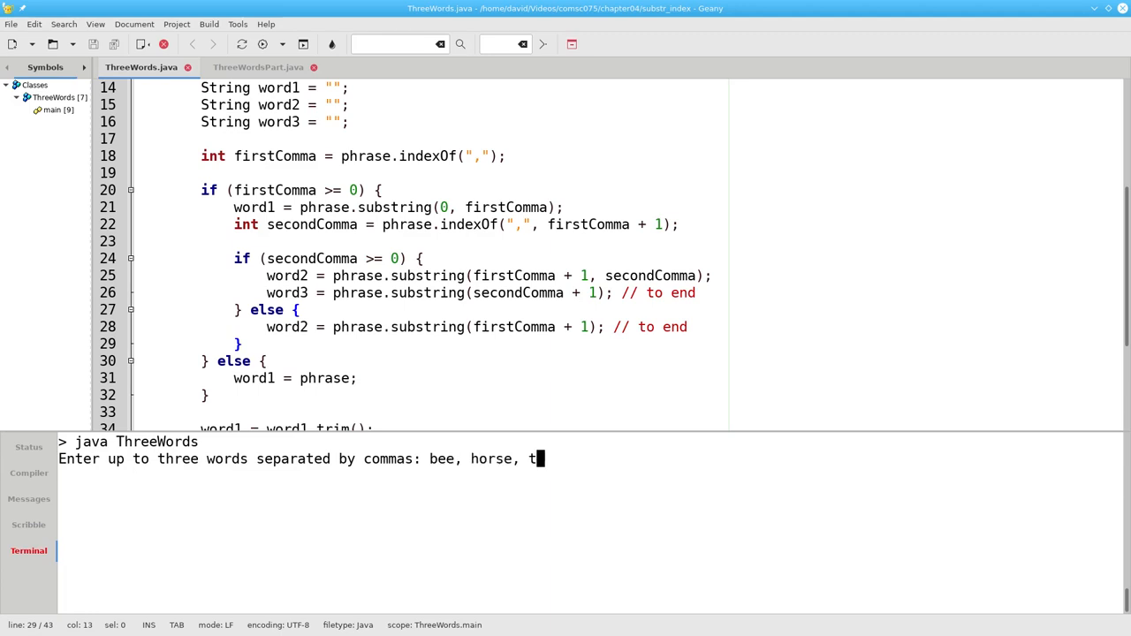
# Rerun ThreeWords with 'bee, horse, toucan', printing Word 1 bee, Word 2 horse, Word 3 toucan
pyautogui.write('oucan')
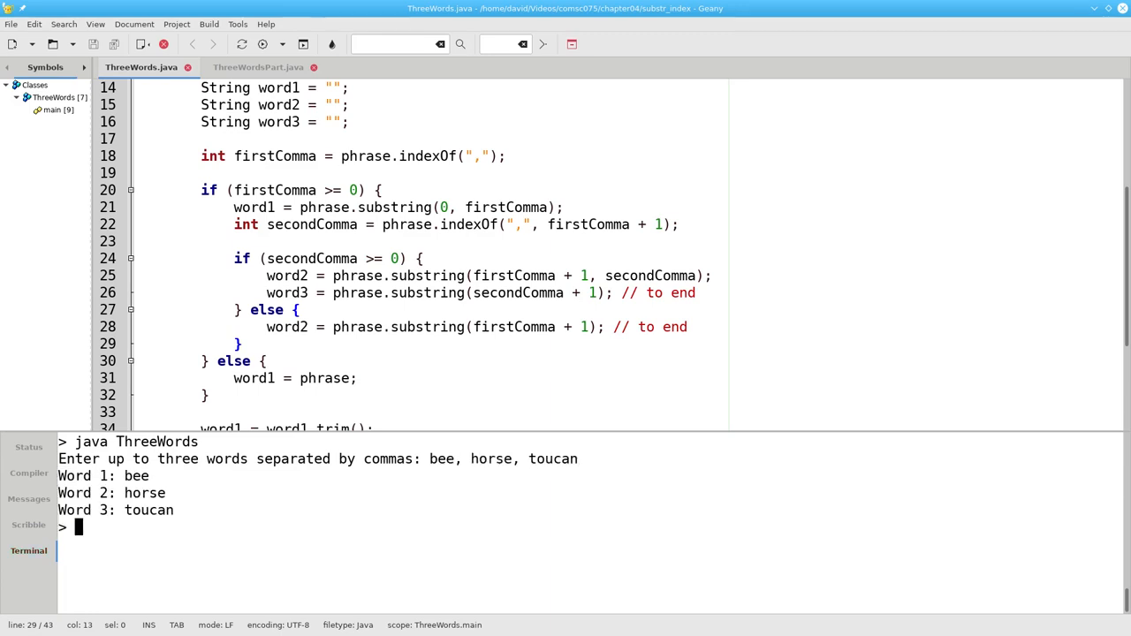